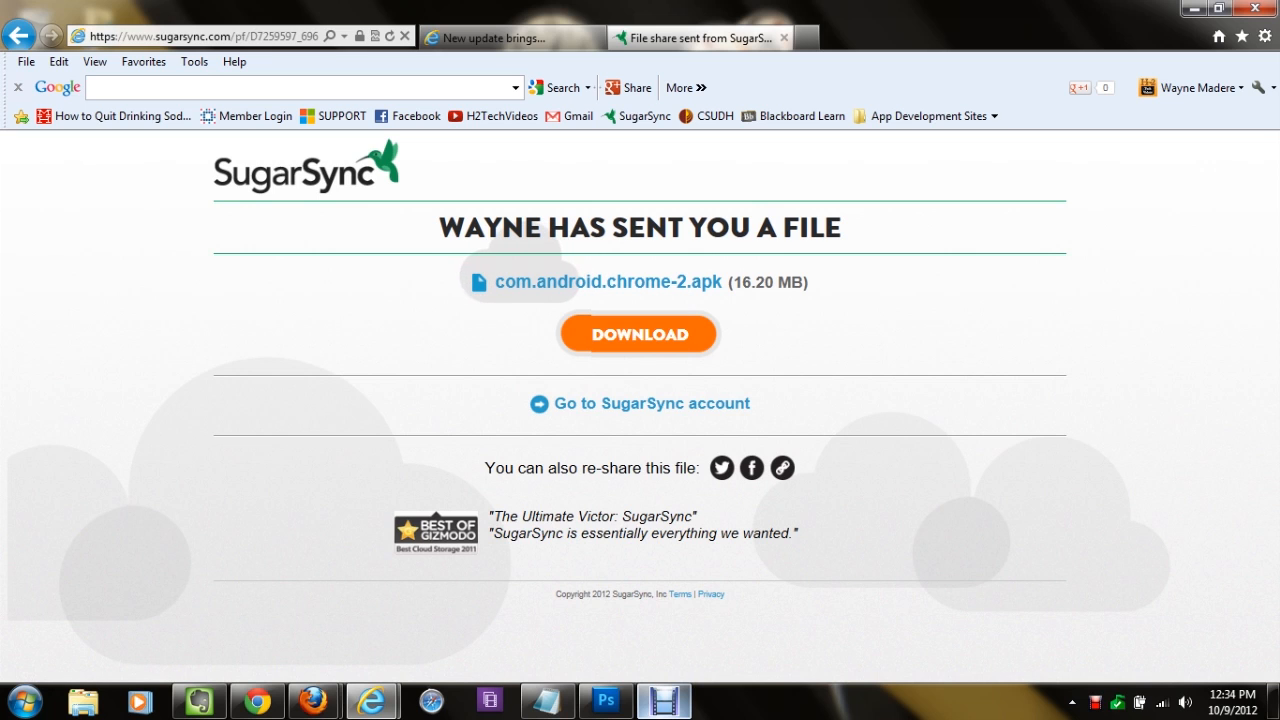
Save the shared com.android.chrome-2.apk to the Desktop via Save as, then dismiss the download bar
click(637, 333)
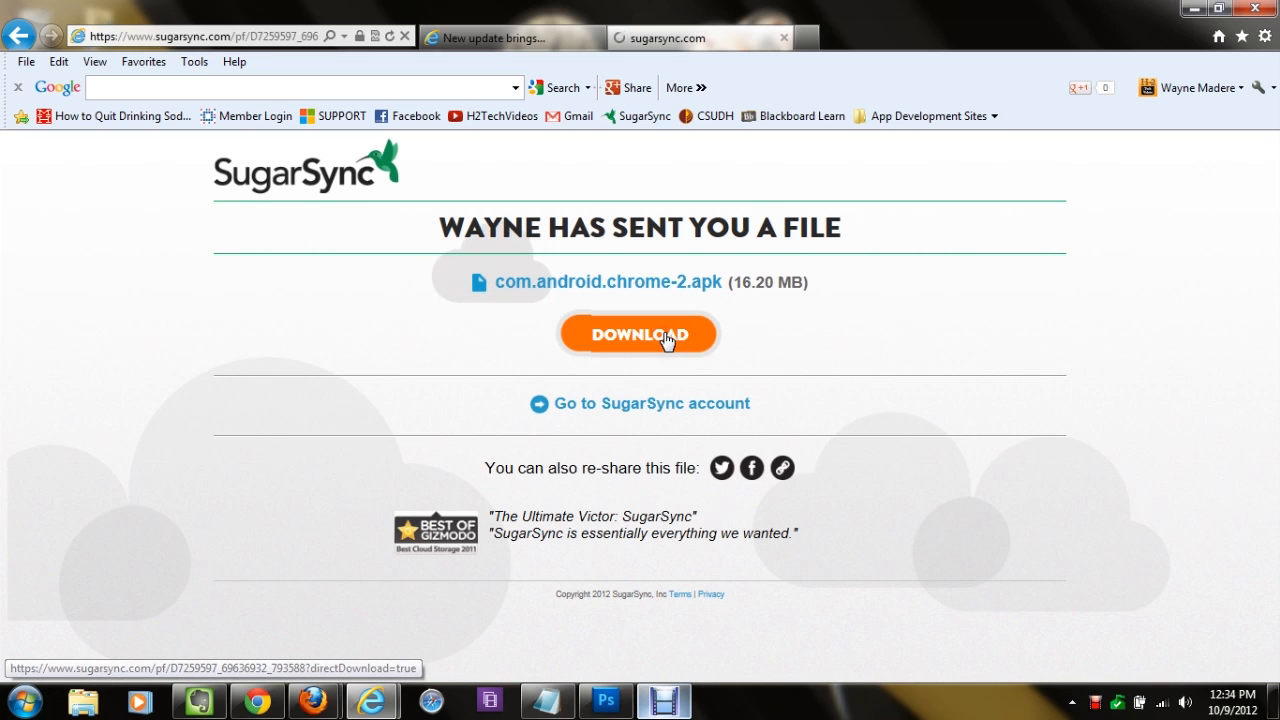
click(637, 333)
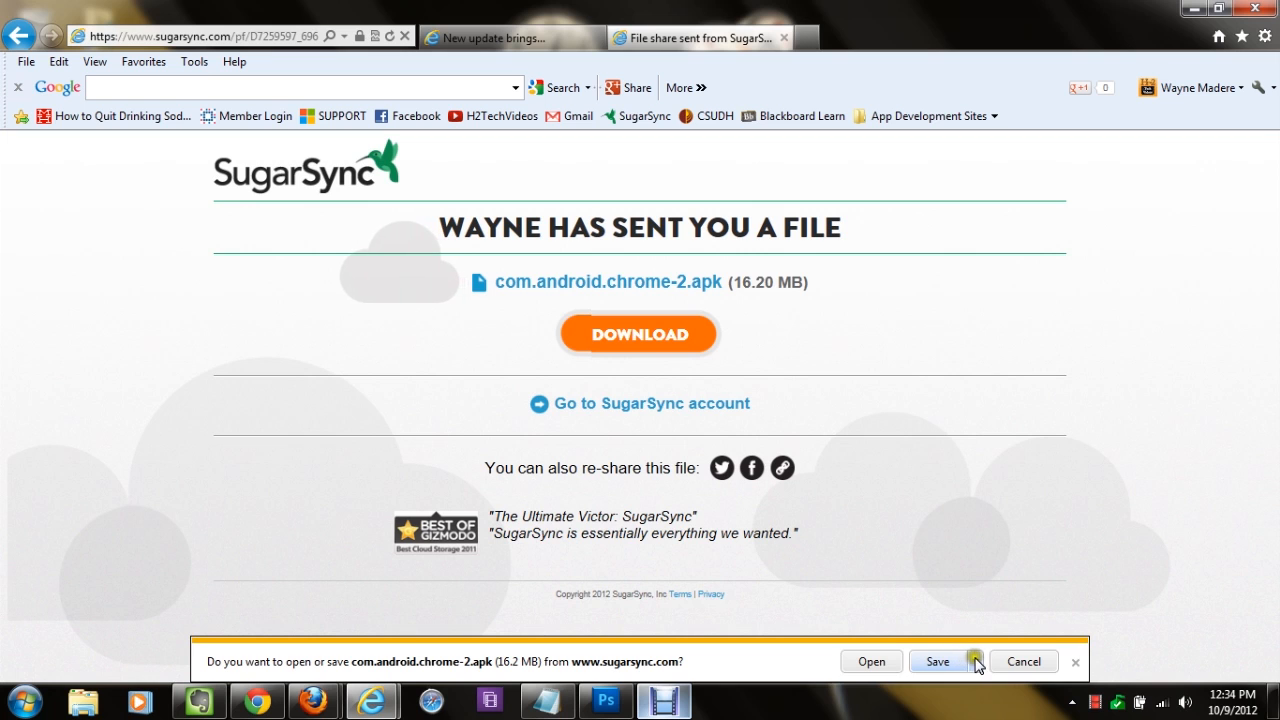
click(974, 661)
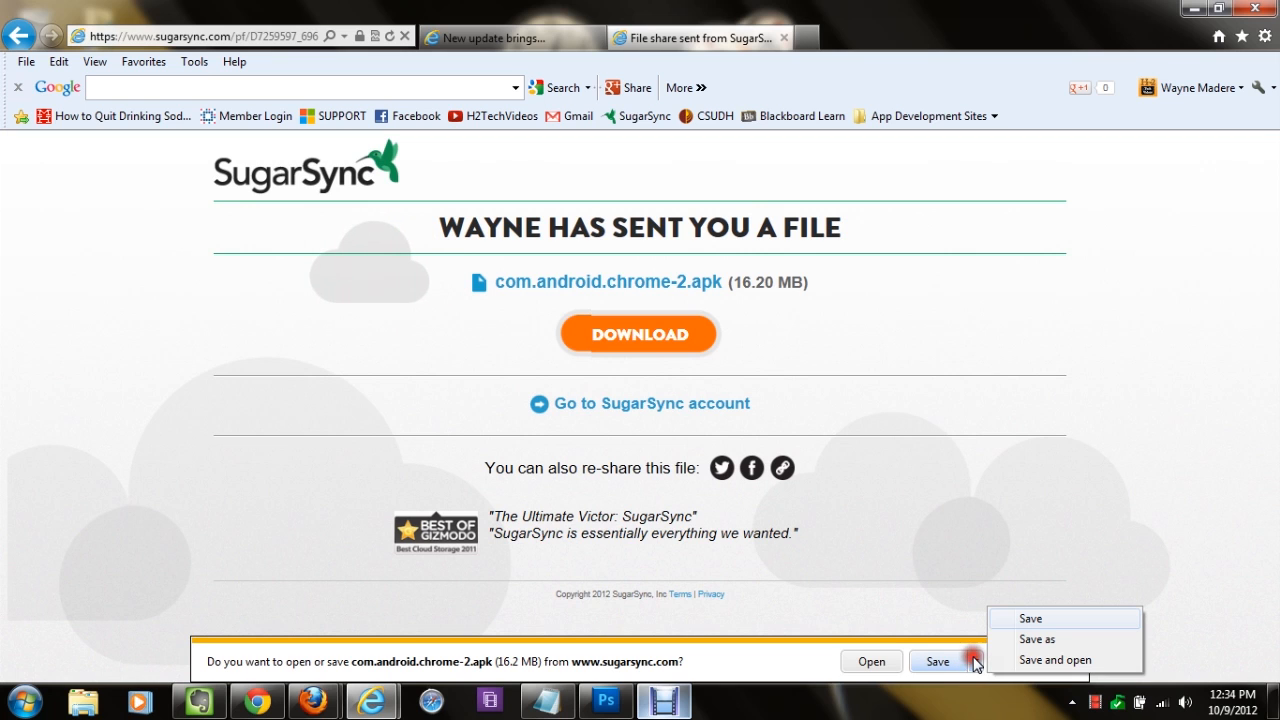
click(1037, 638)
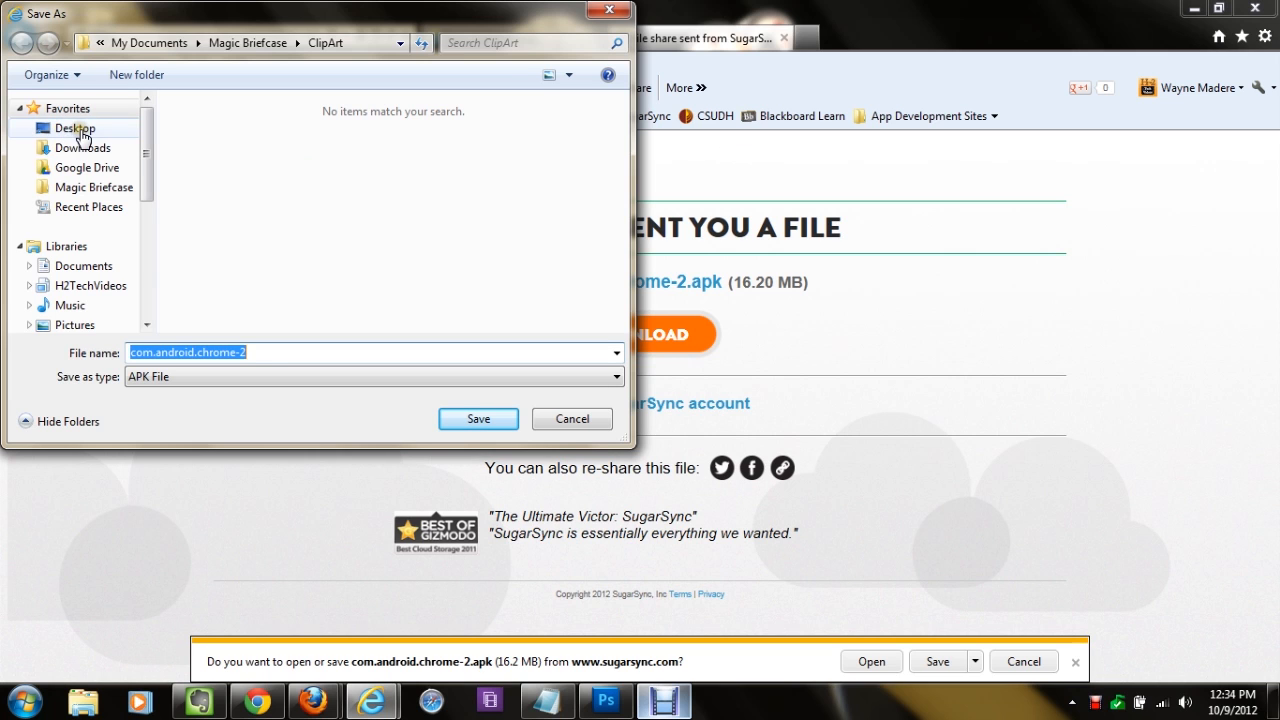
click(75, 128)
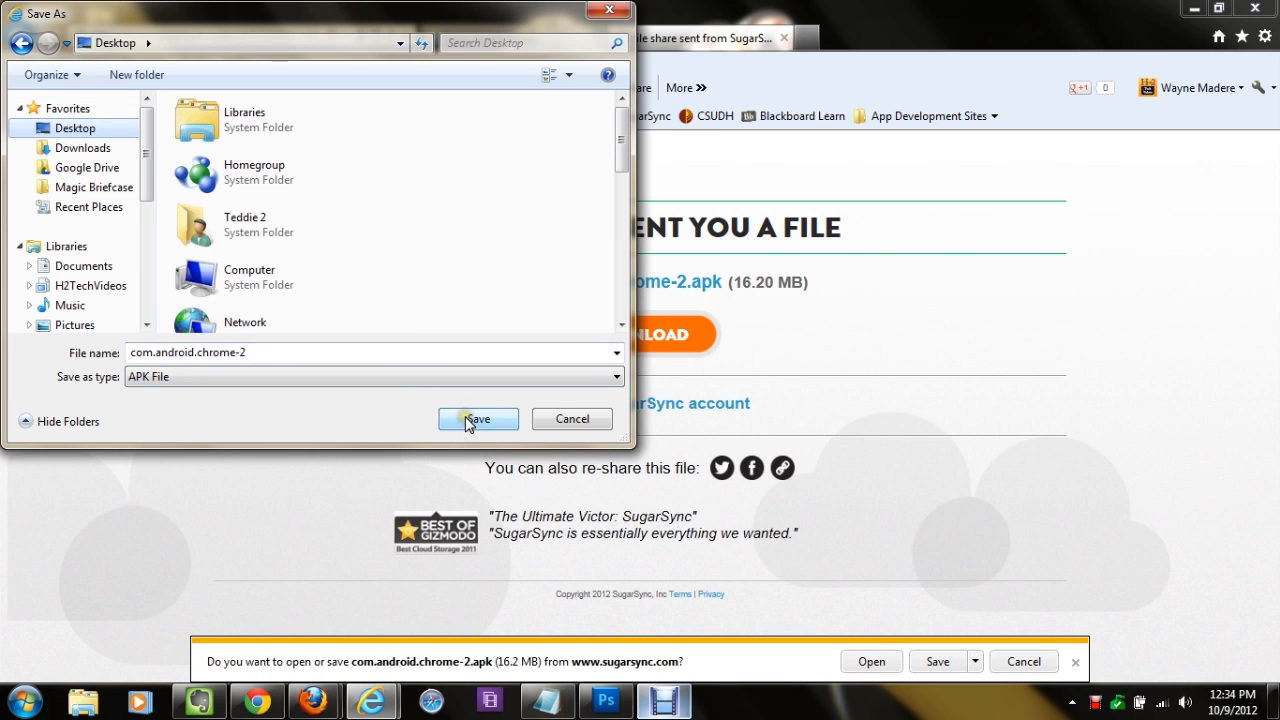
click(477, 419)
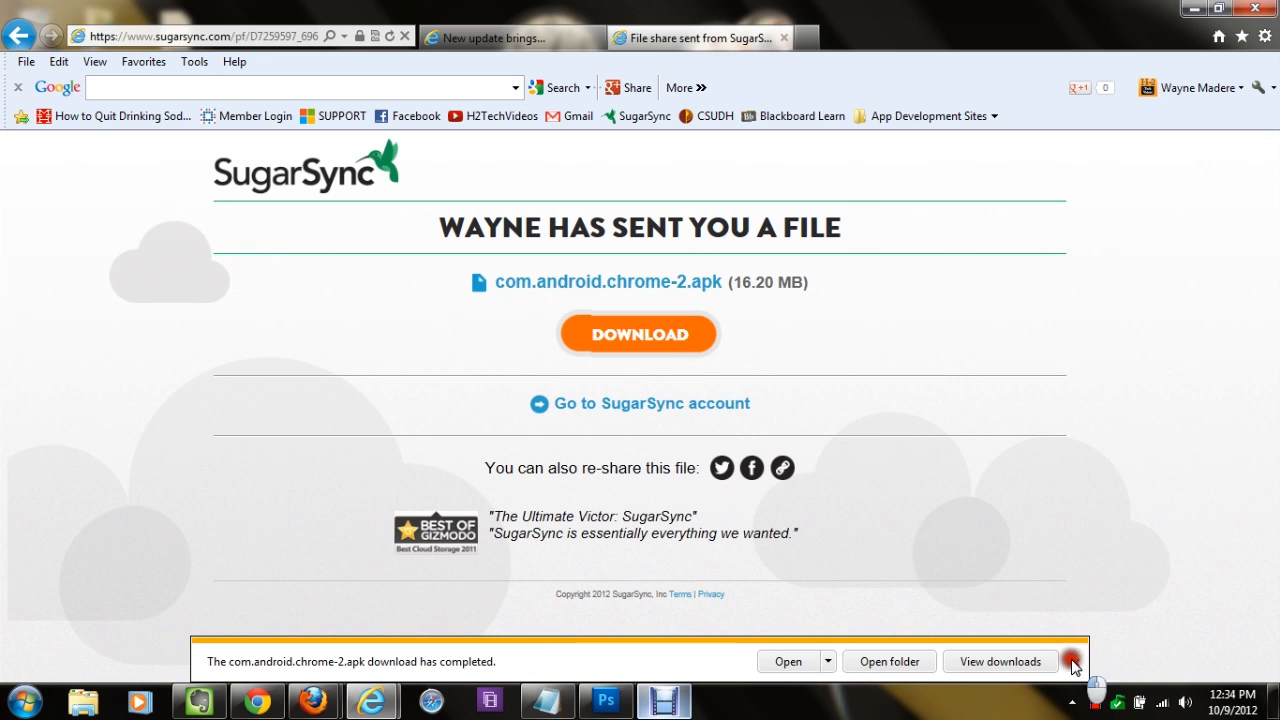
click(1072, 661)
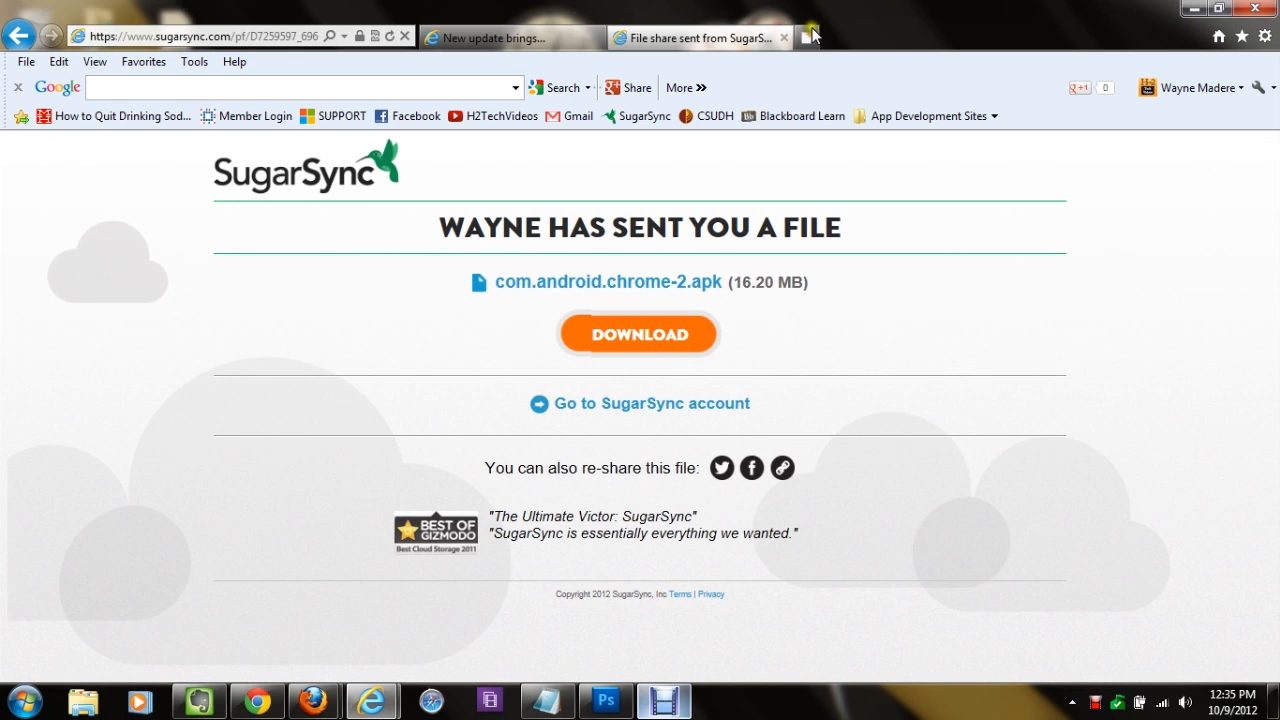
Start a blank Gmail message in a new browser tab
click(817, 37)
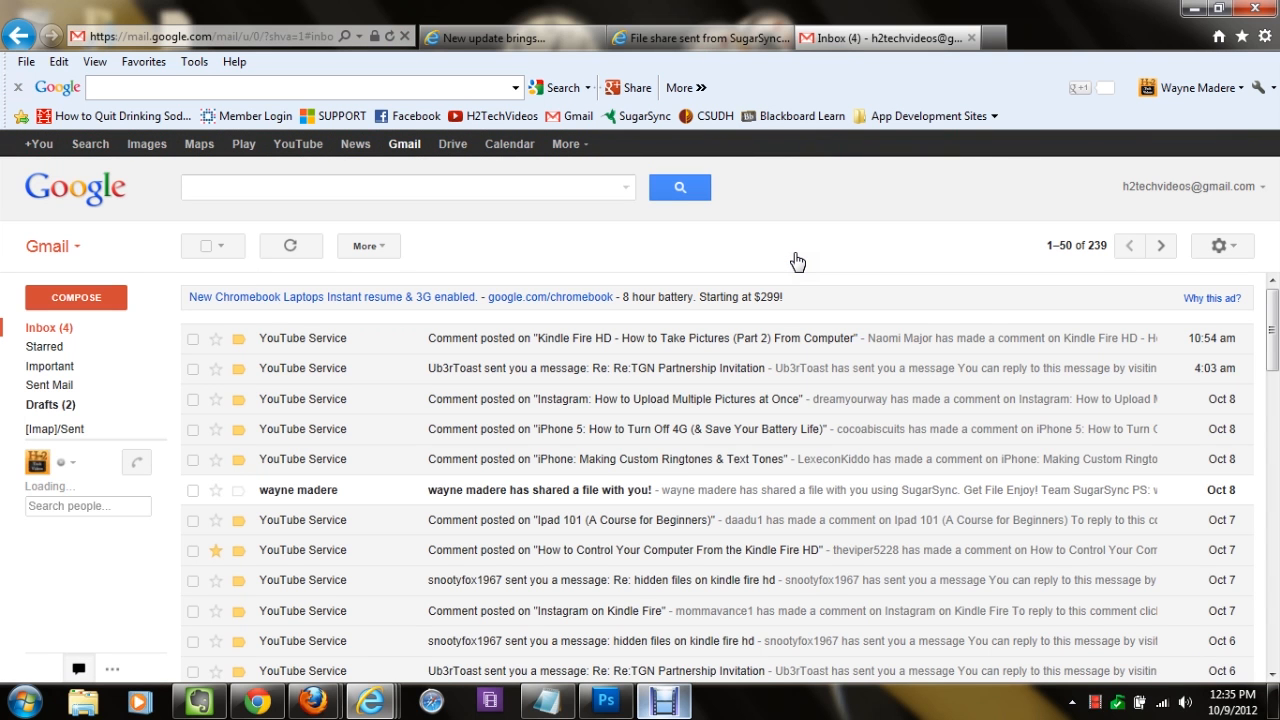
mouse_move(223, 283)
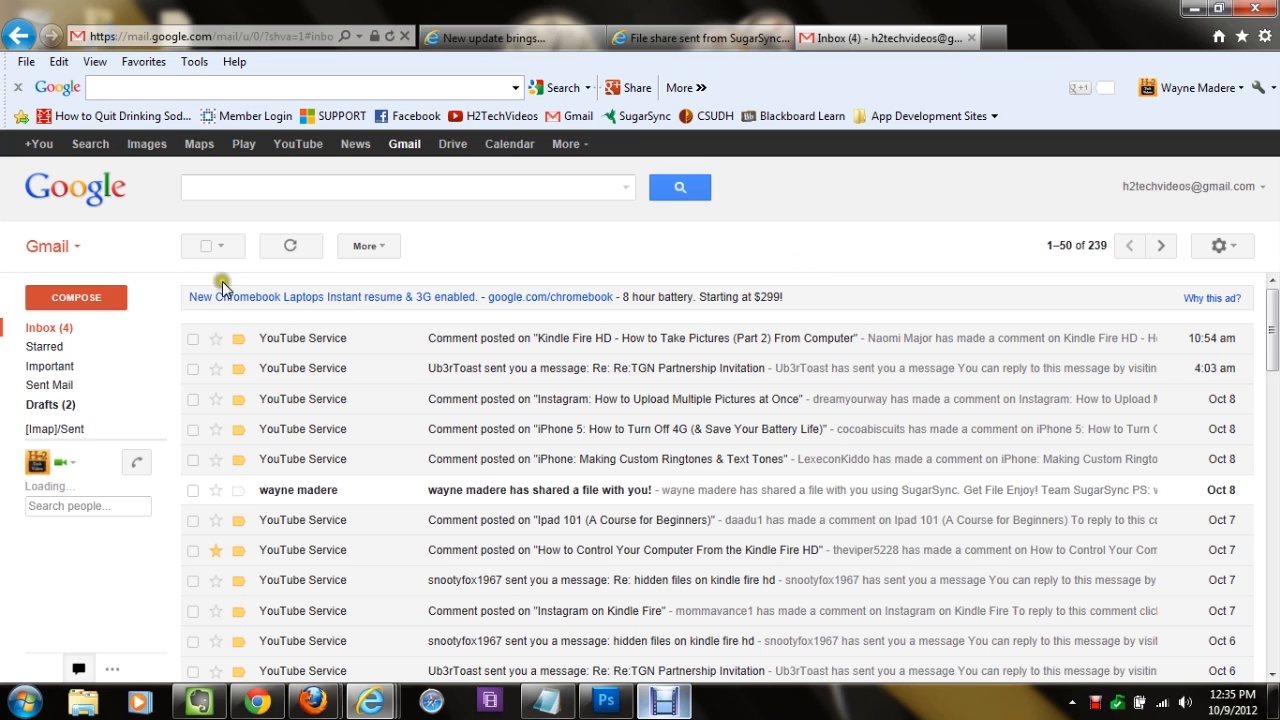
click(75, 297)
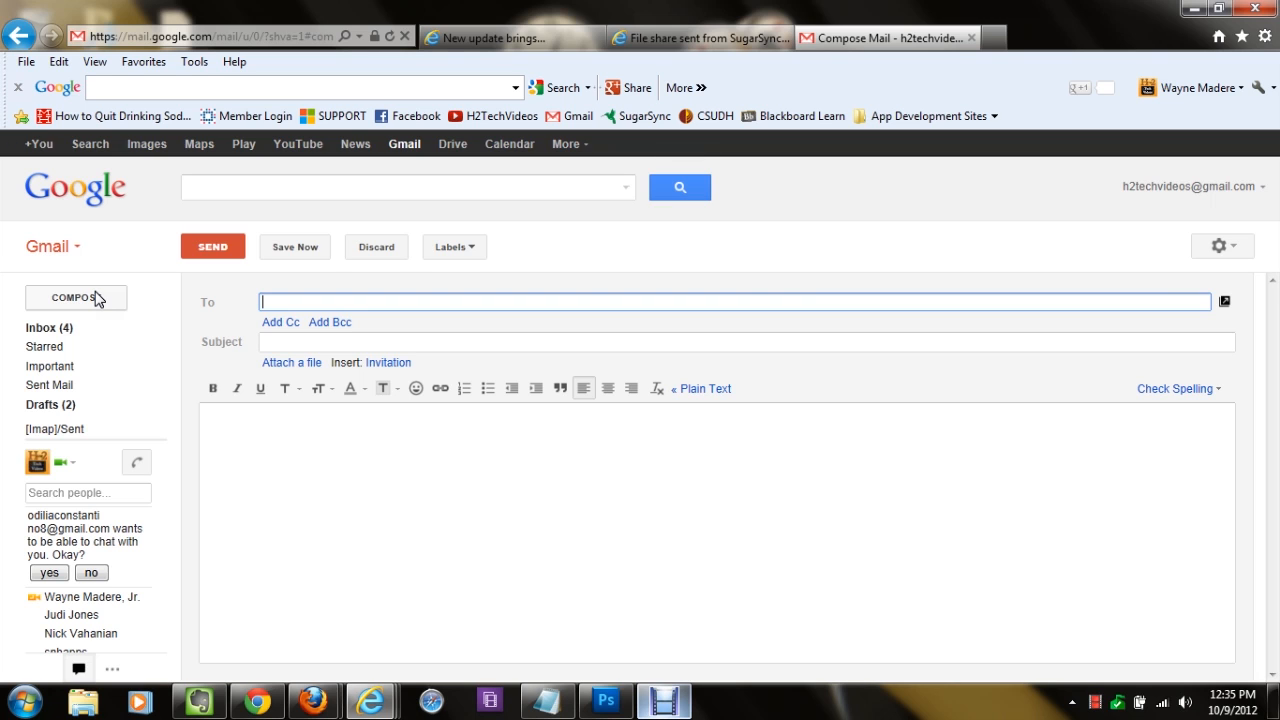
Address the email to your own h2techvideos account from the suggestions
text(h2t)
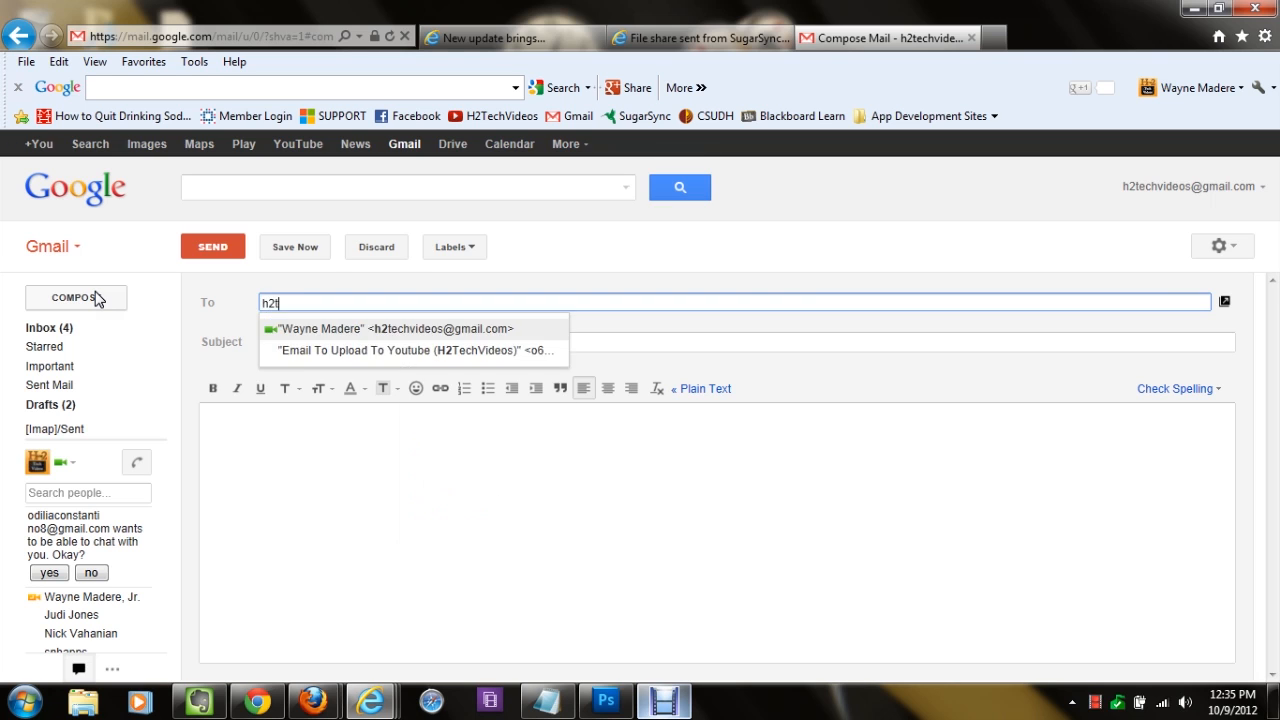
text(echvideos)
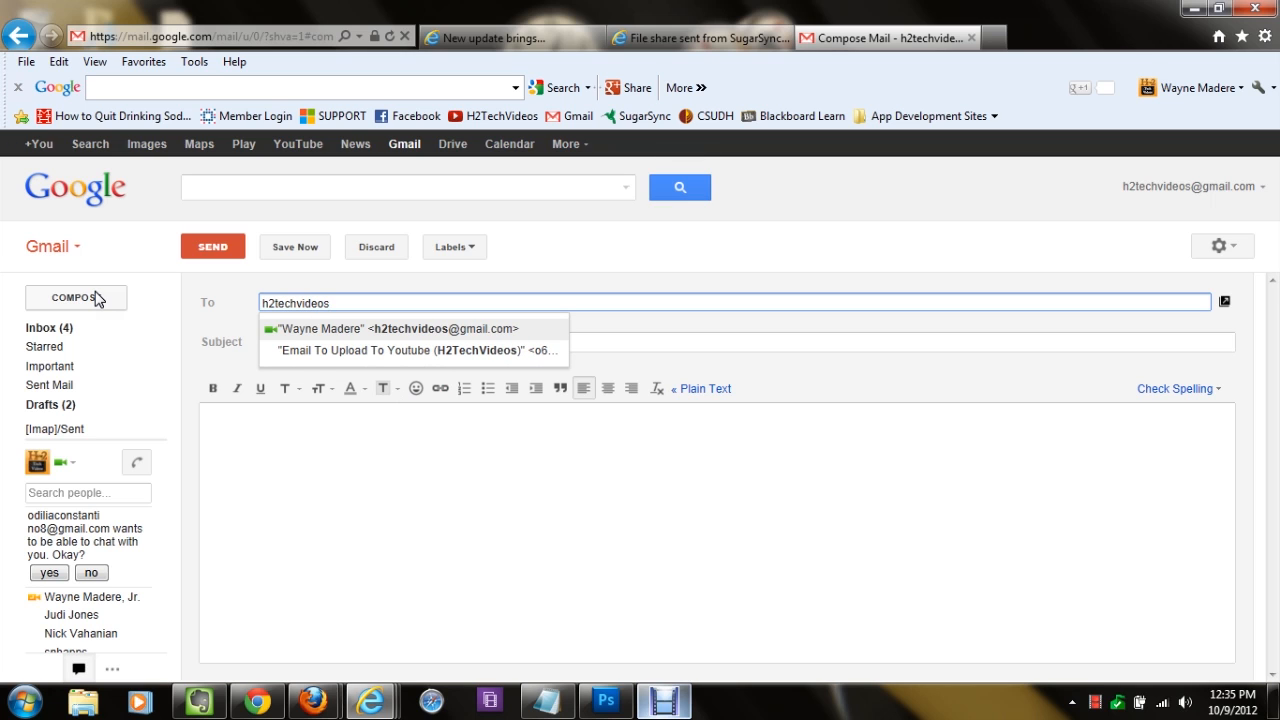
click(394, 328)
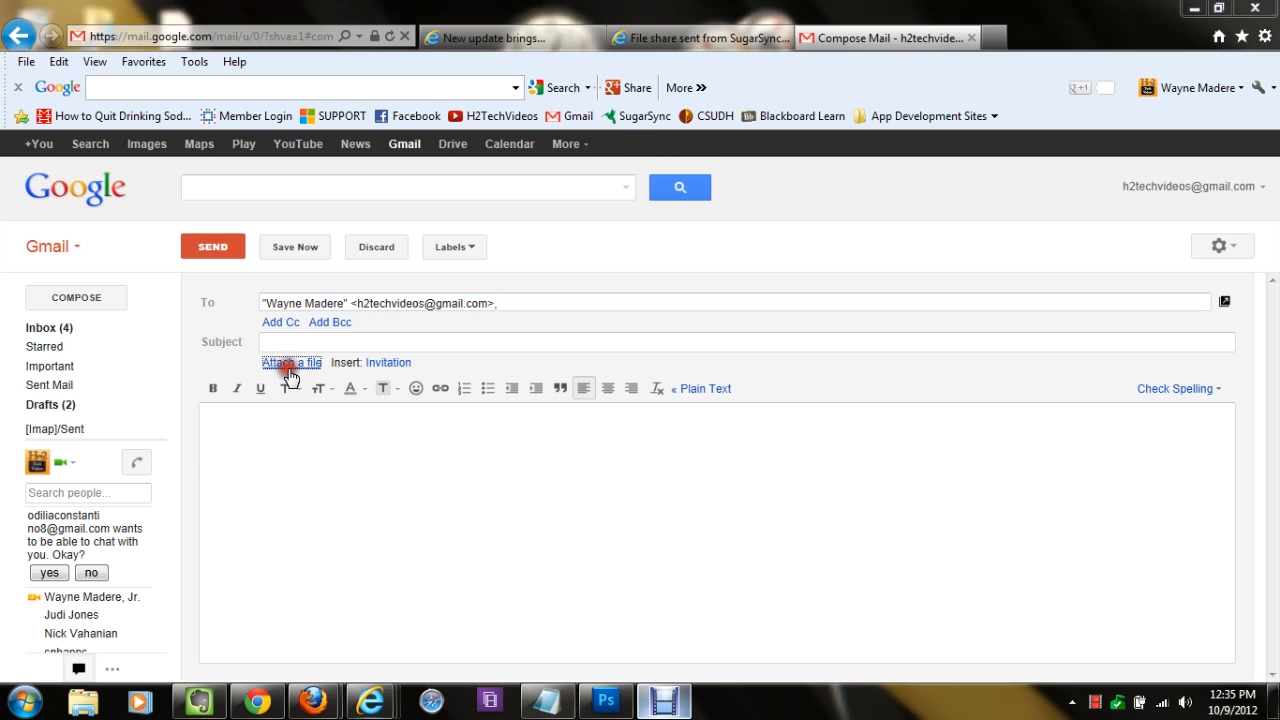
Attach com.android.chrome-2.apk from the Desktop to the email
click(290, 362)
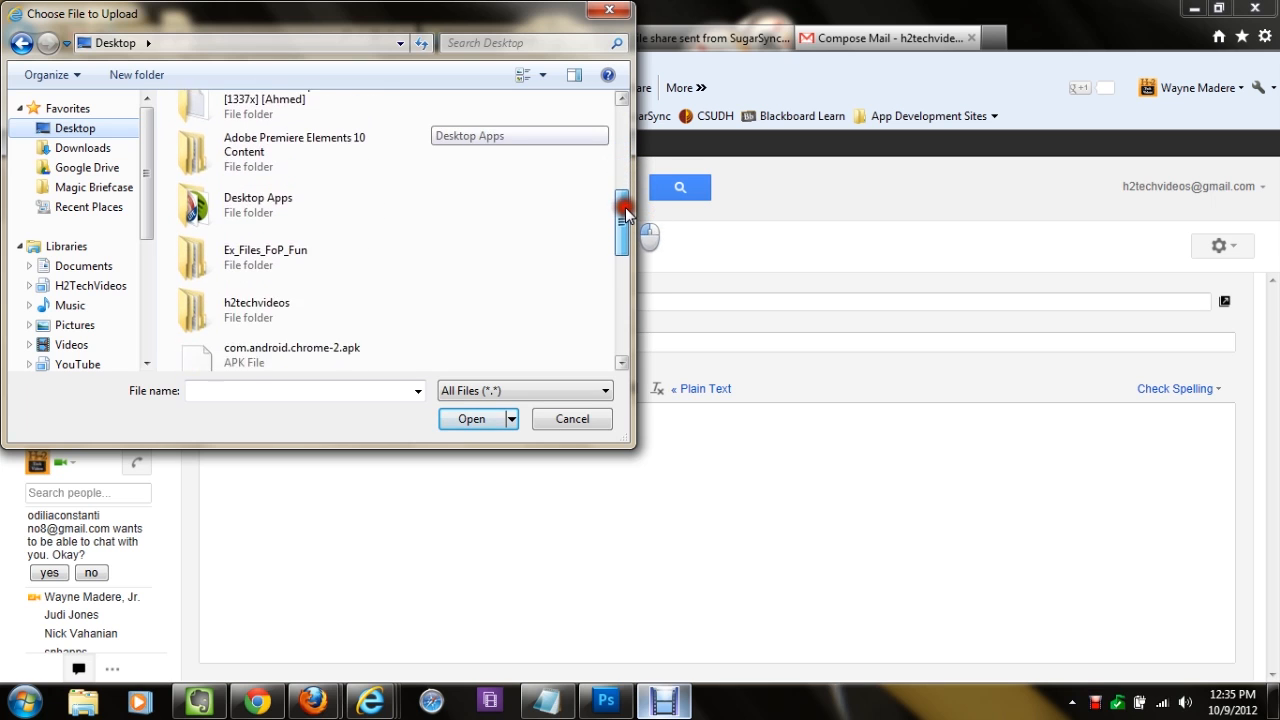
scroll(down, 3)
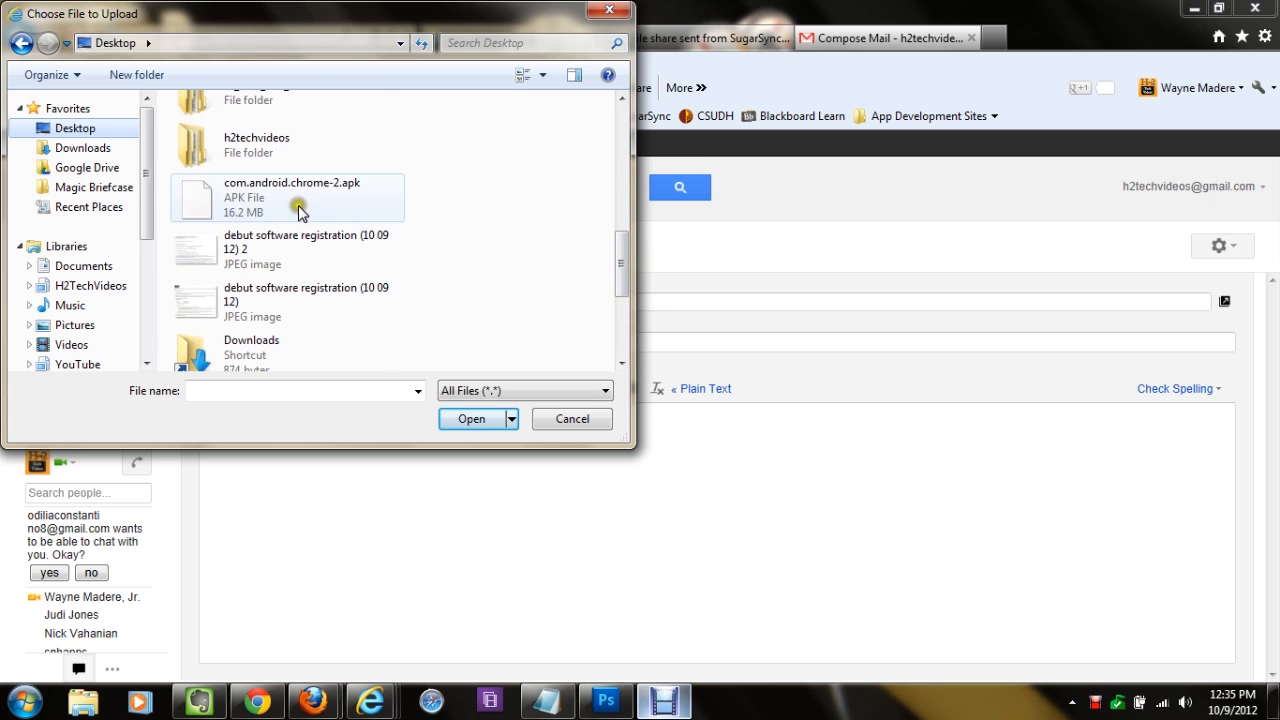
mouse_move(298, 210)
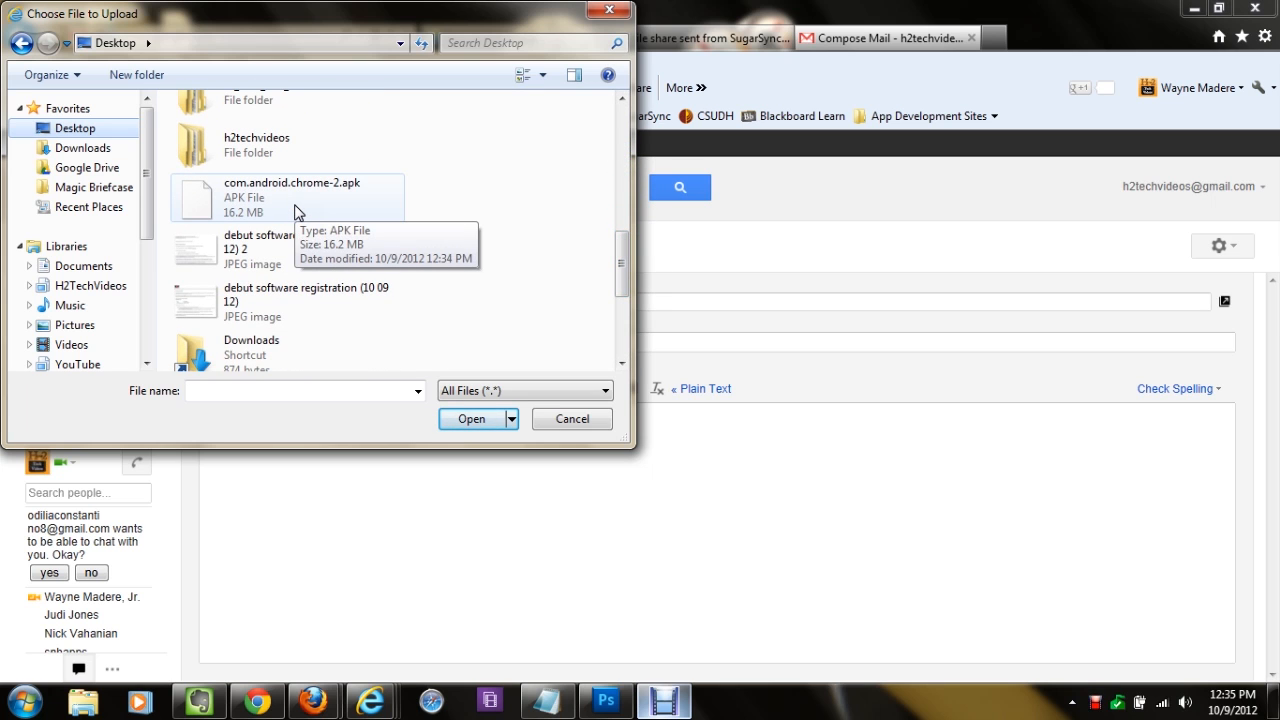
click(291, 197)
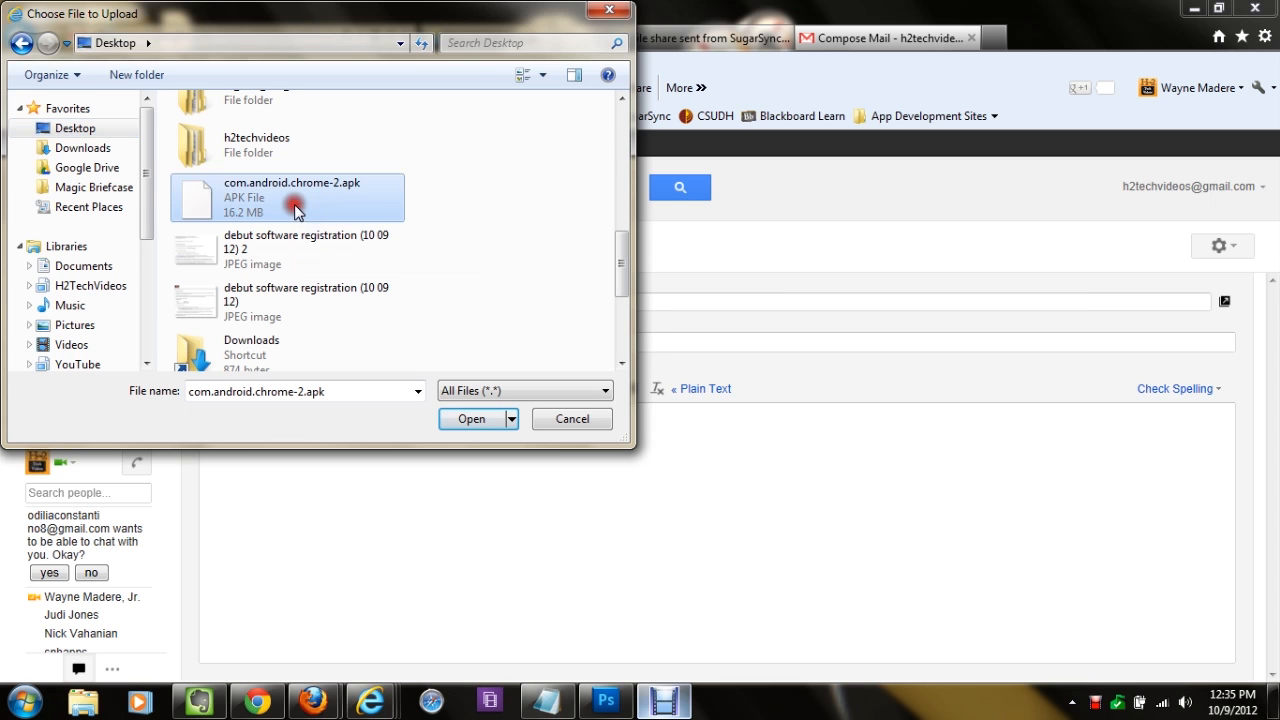
click(471, 419)
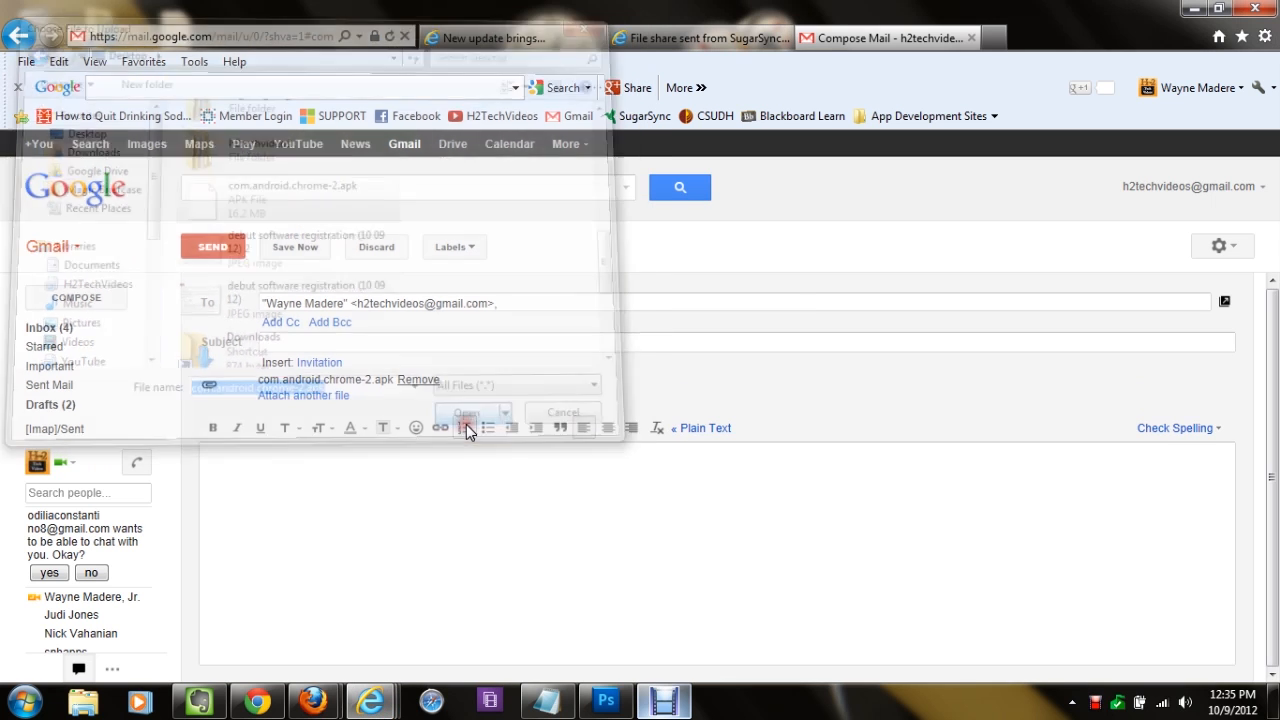
click(465, 412)
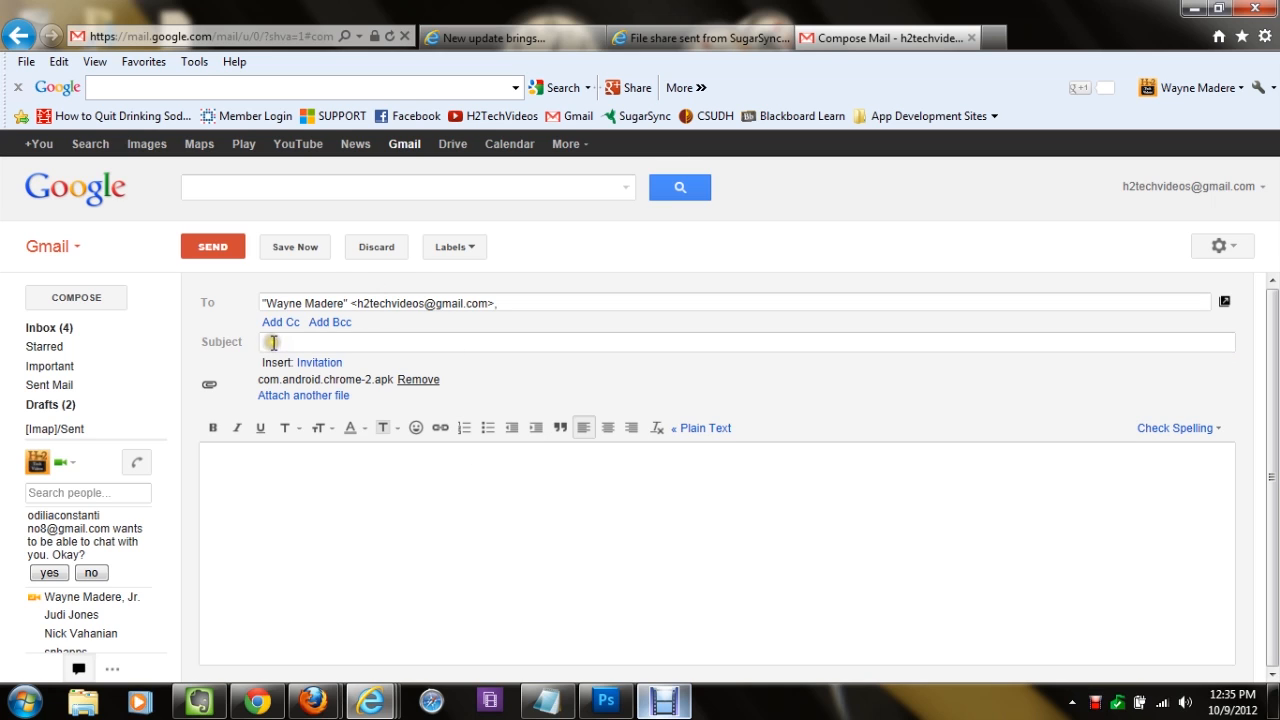
Enter the subject 'google chrome' and send the email with the APK attached
text(google)
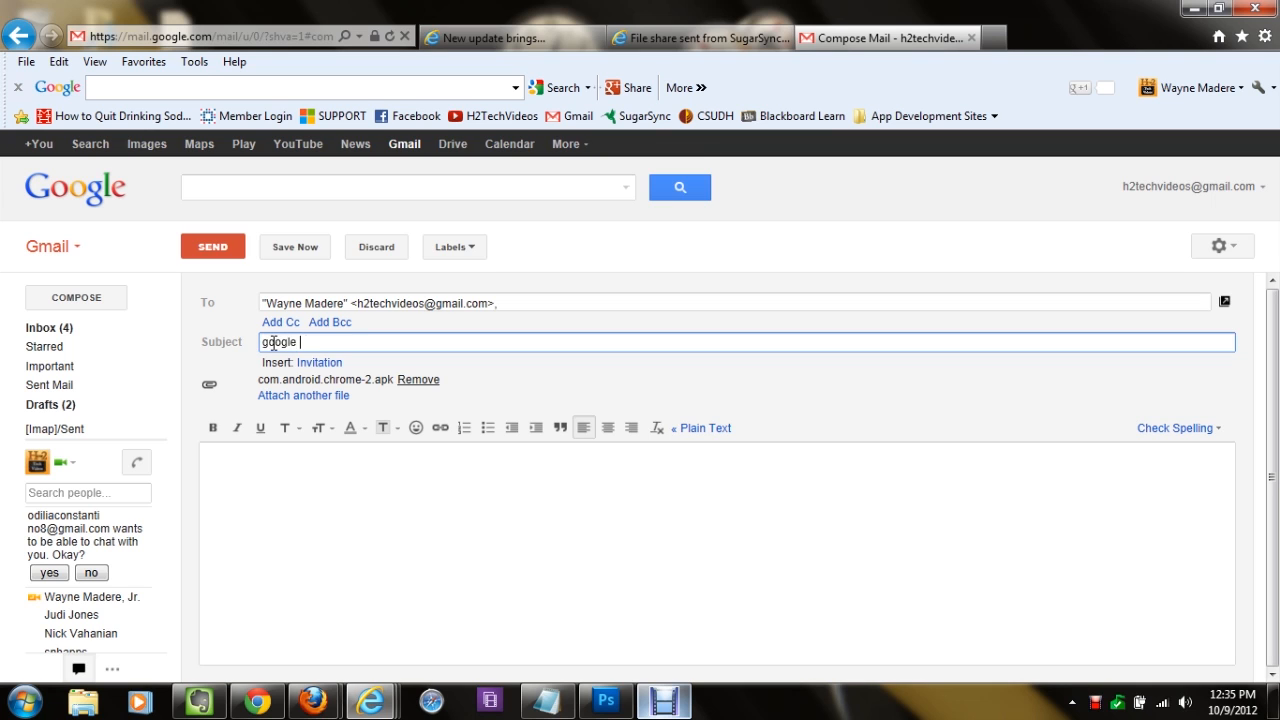
text(chrome)
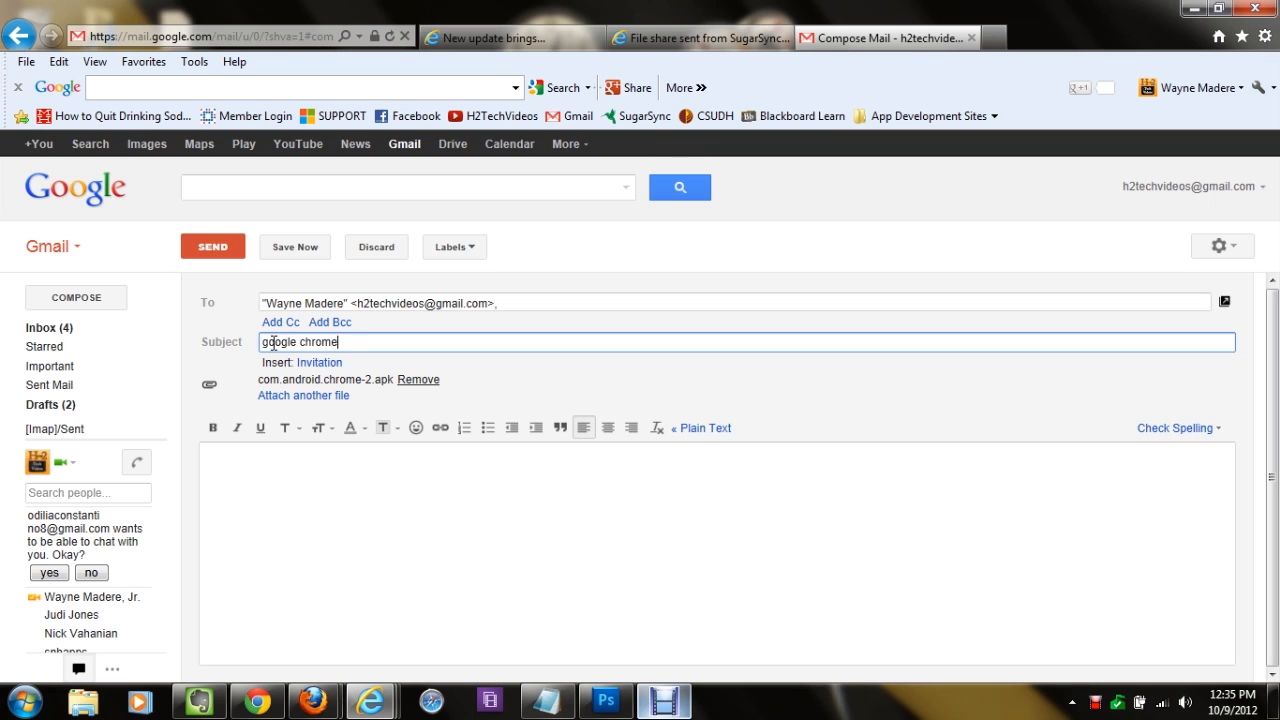
click(212, 246)
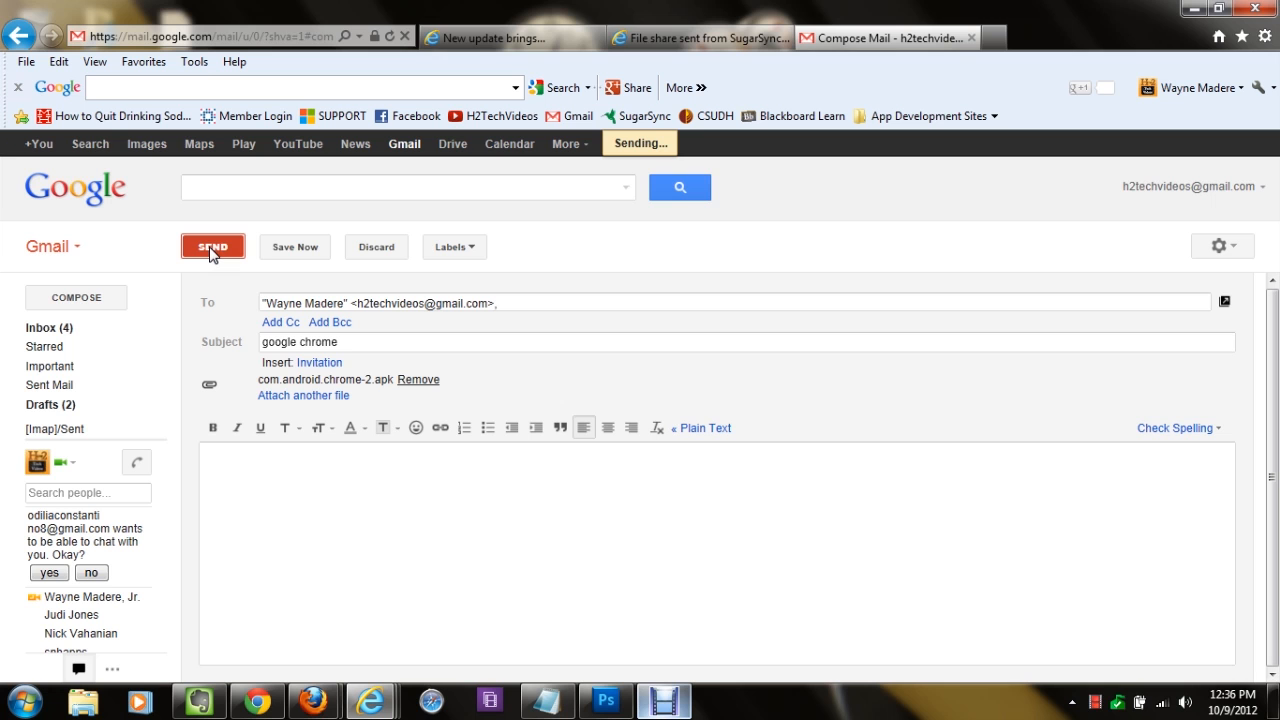
mouse_move(665, 700)
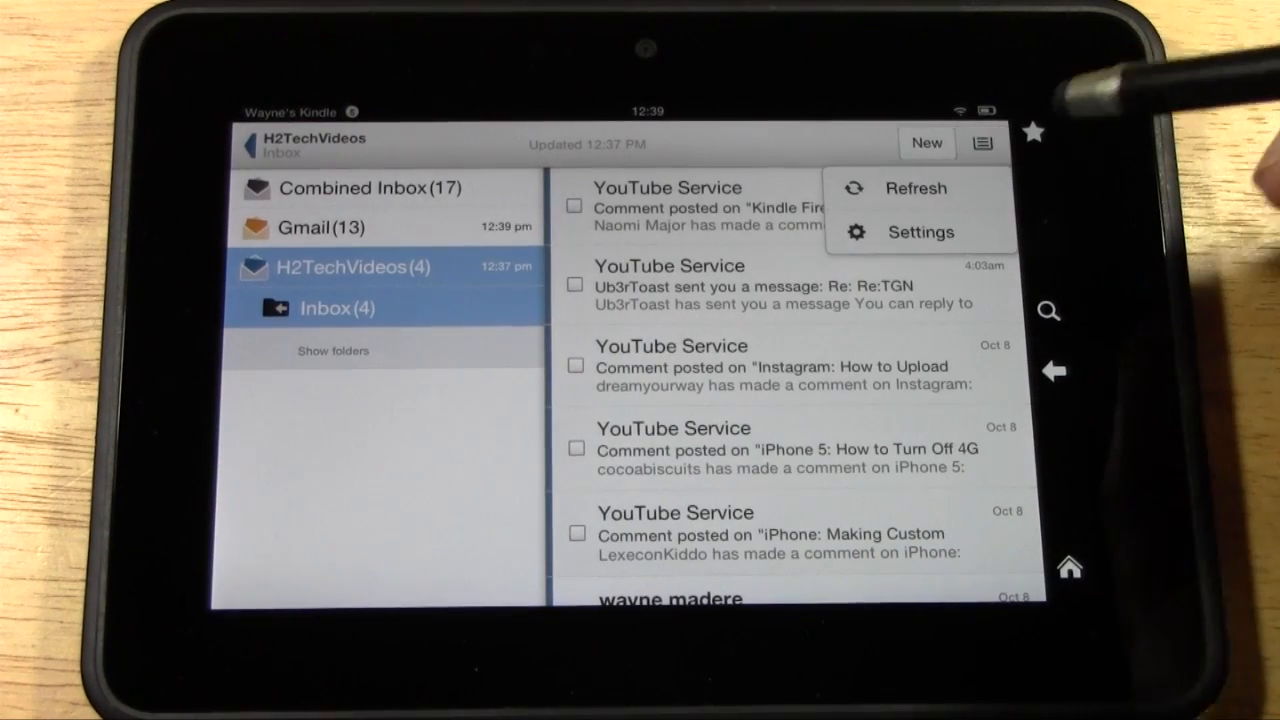
Refresh the Kindle inbox and open the 'google chrome' email
click(915, 188)
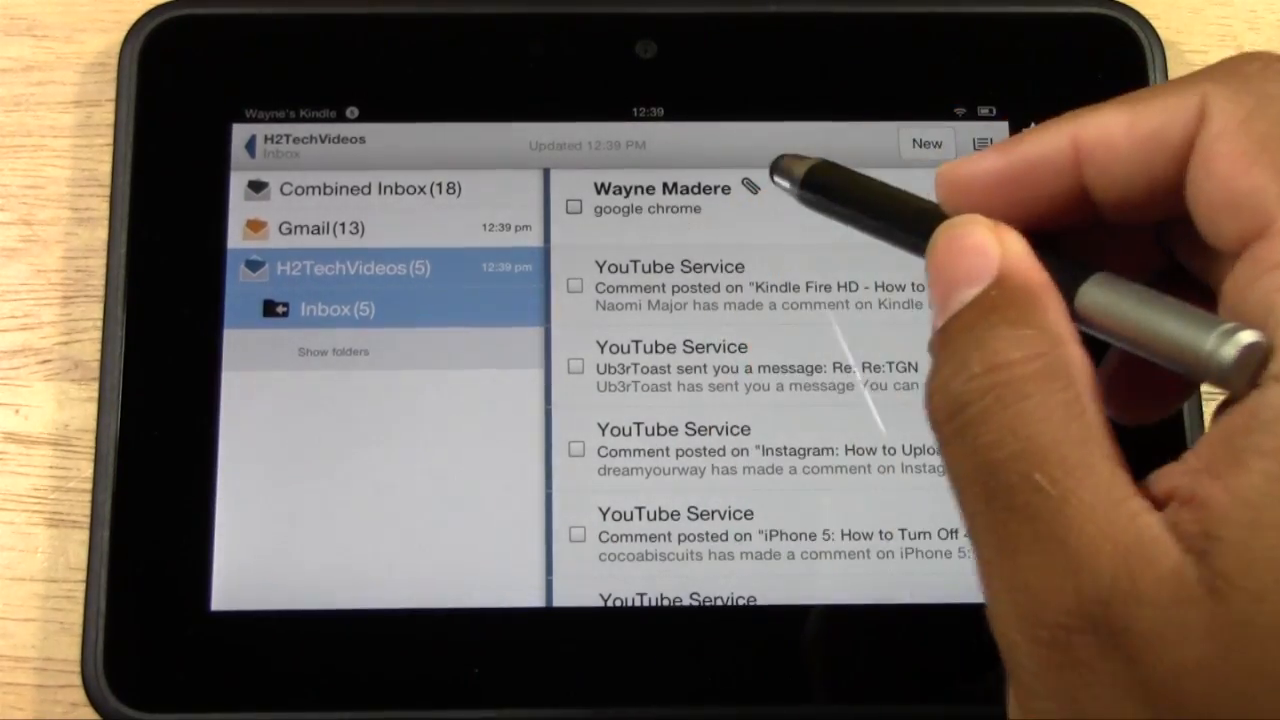
click(660, 200)
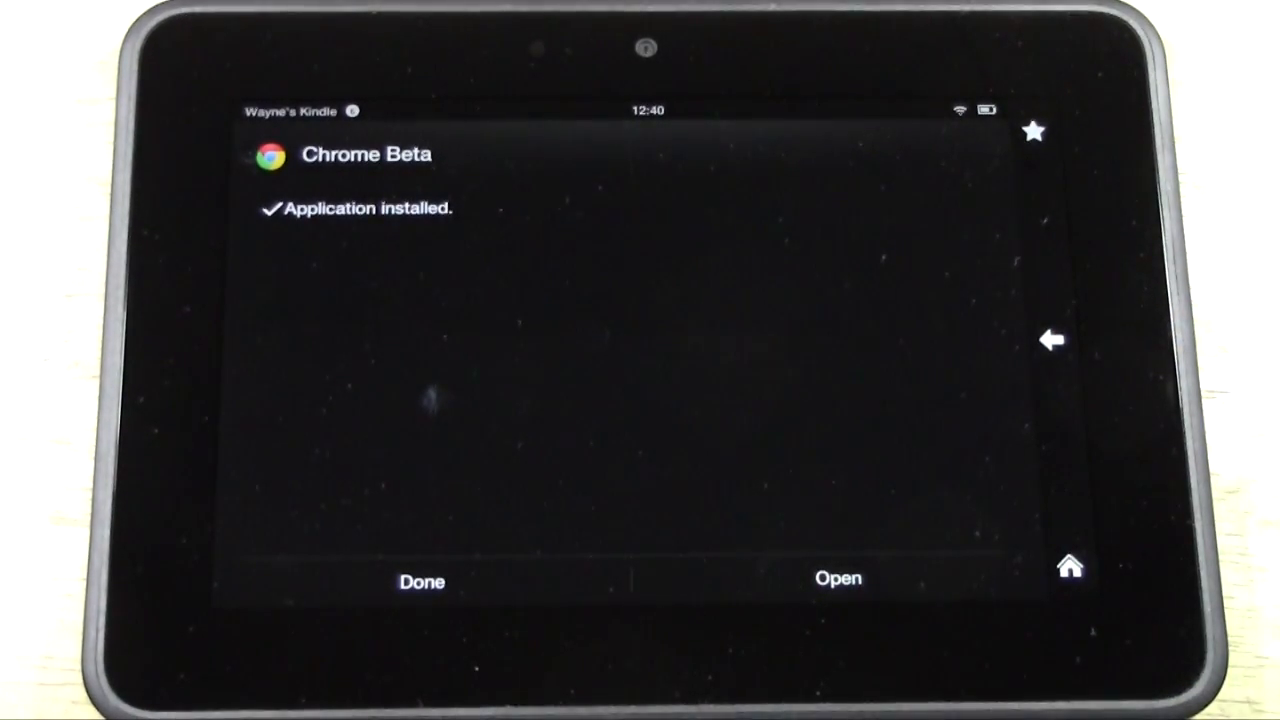
Open Chrome Beta from the 'Application installed' screen
click(837, 578)
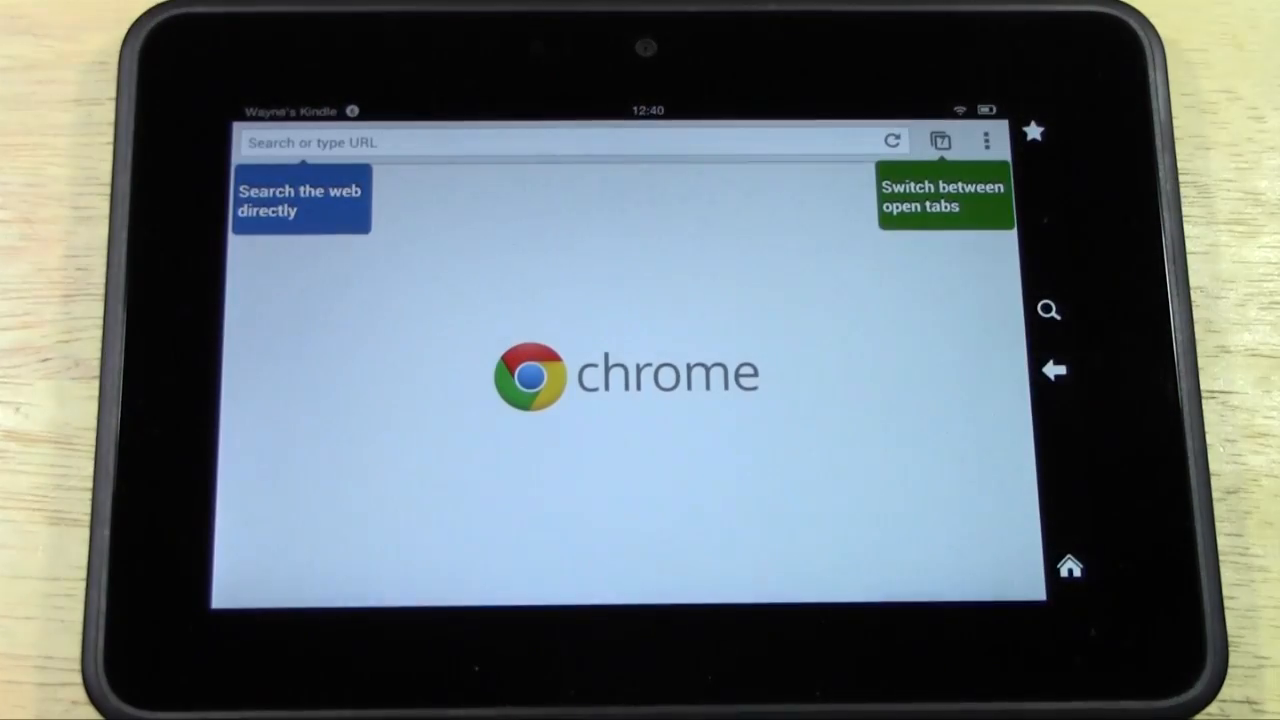